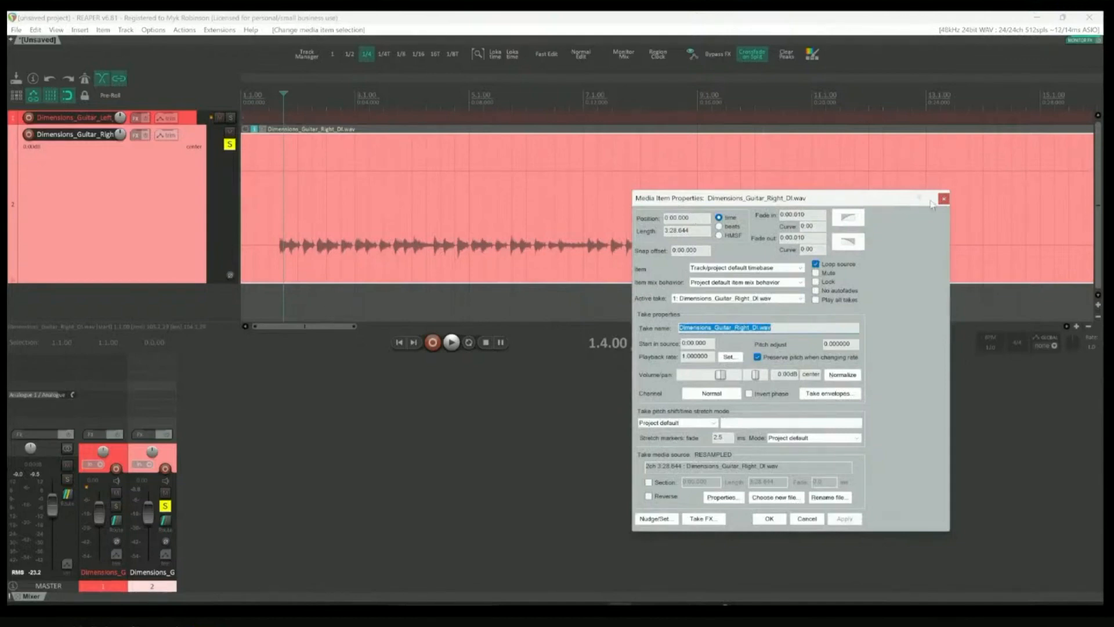
Set the Dimensions_Guitar_Right_DI item's take channel mode to Mono (Right)
click(943, 198)
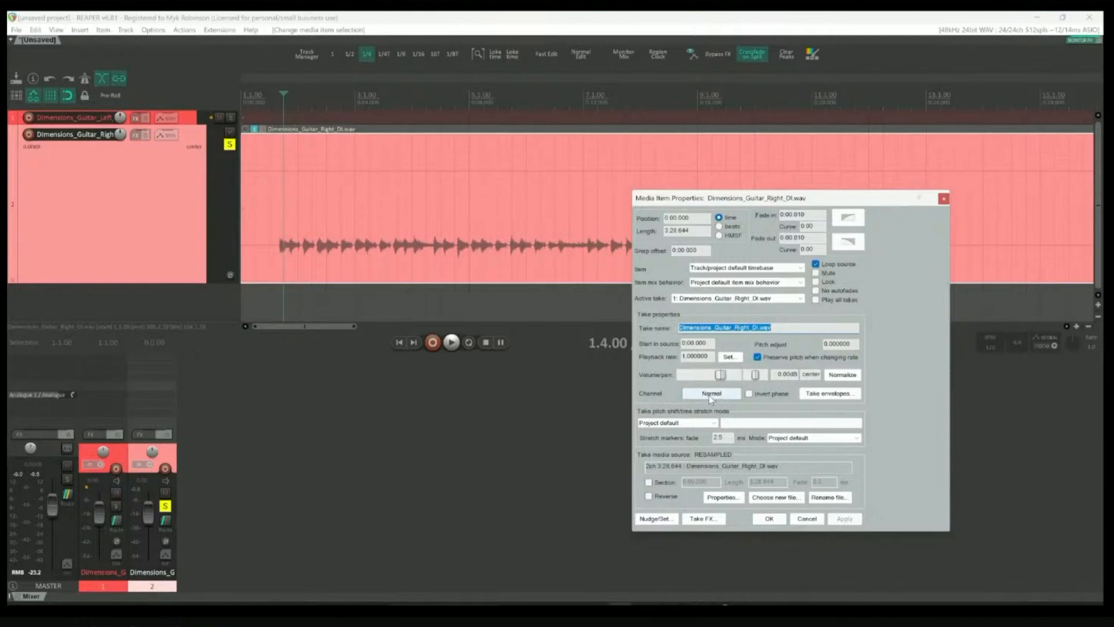
click(711, 393)
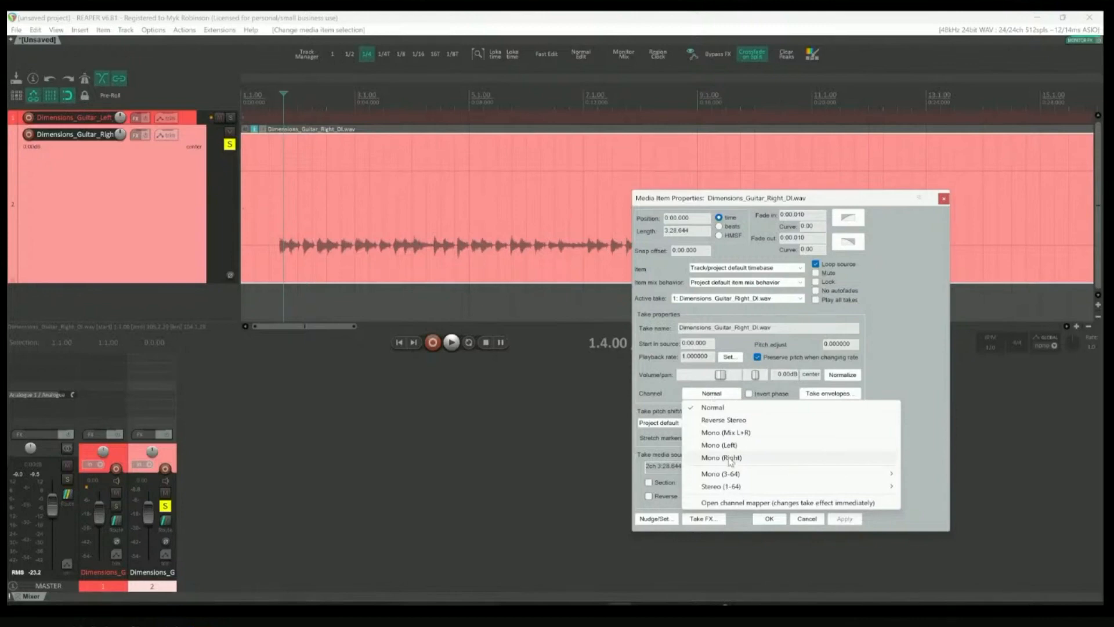
click(722, 456)
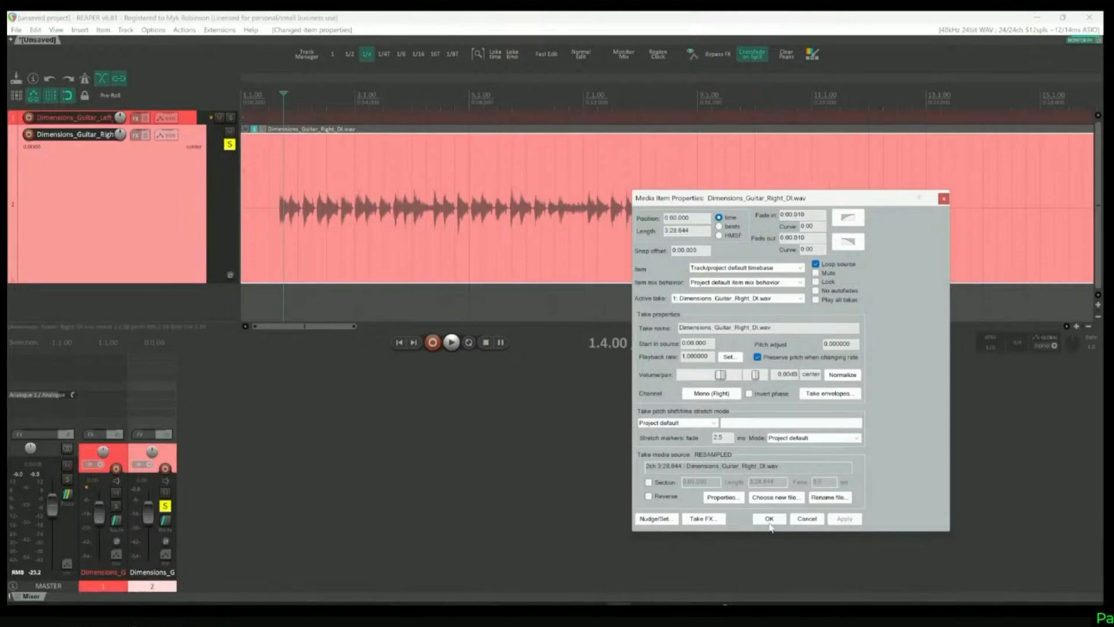
Set the Dimensions_Guitar_Left_DI item to Mono (Left) and close Media Item Properties with OK
click(769, 519)
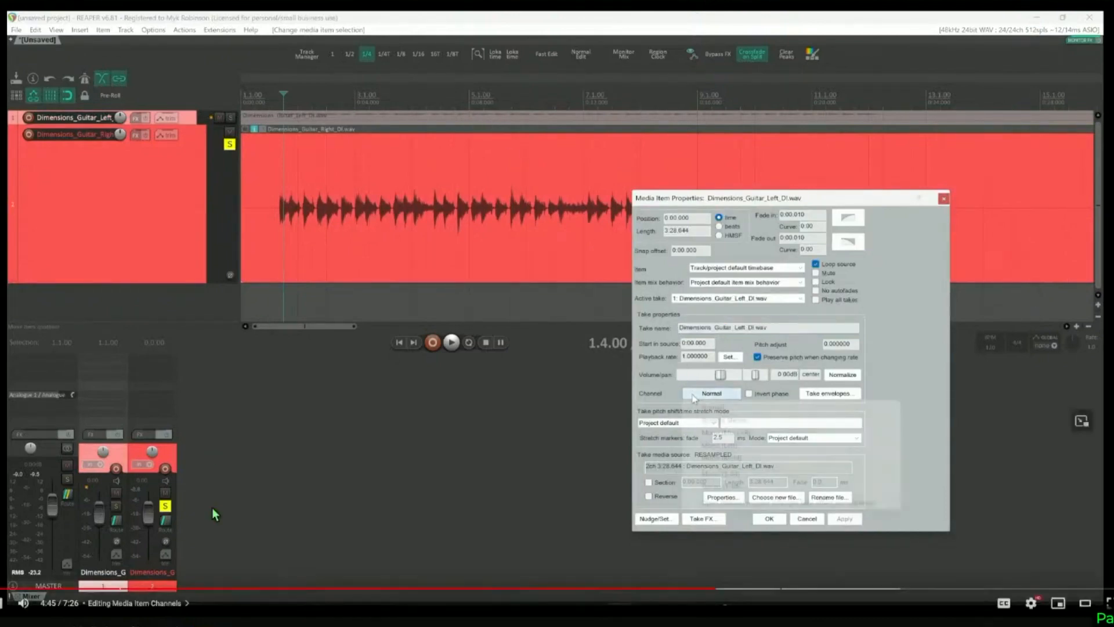
click(712, 393)
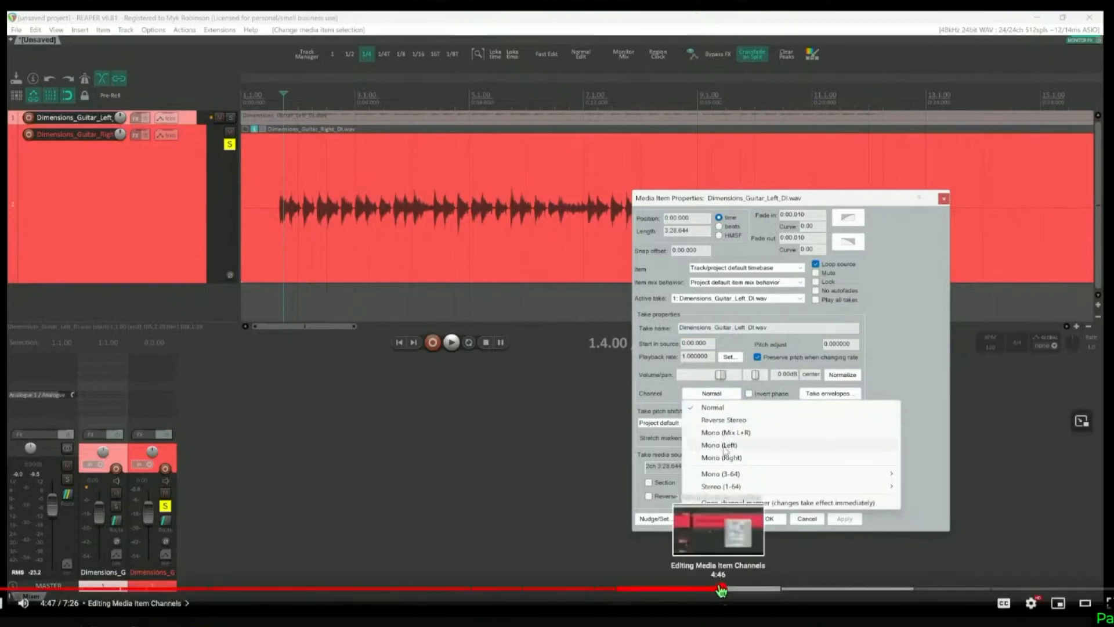
click(719, 445)
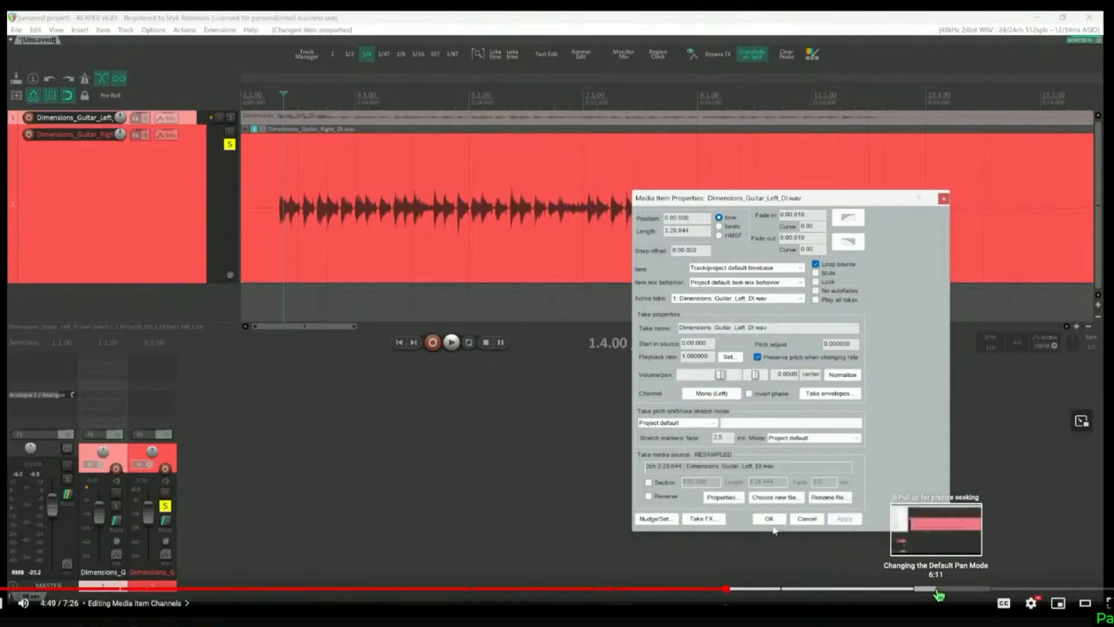
click(768, 519)
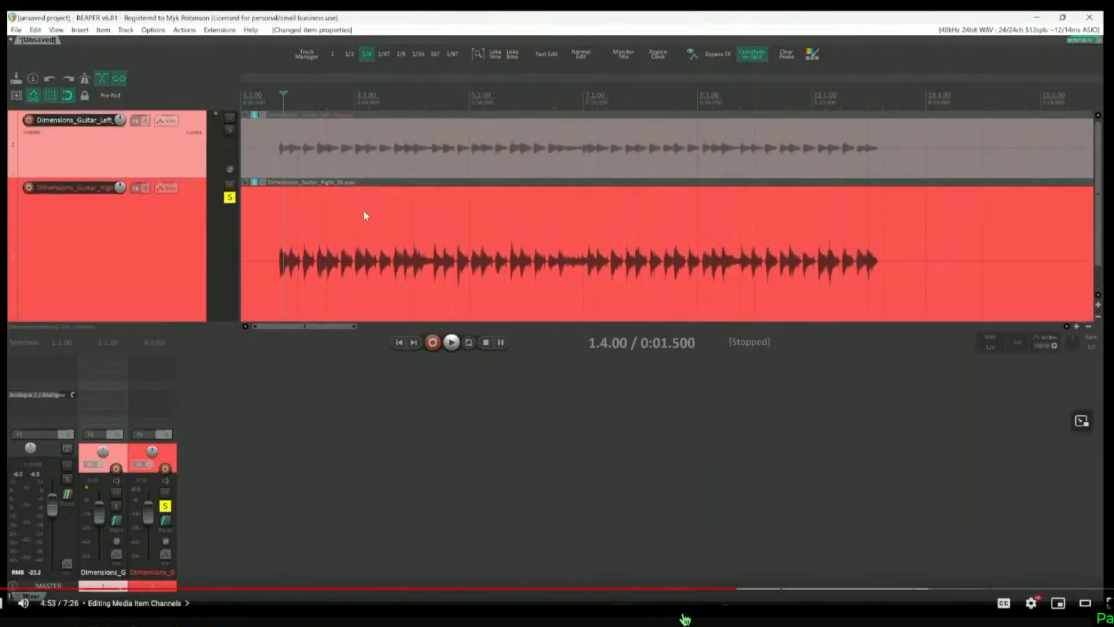
mouse_move(222, 482)
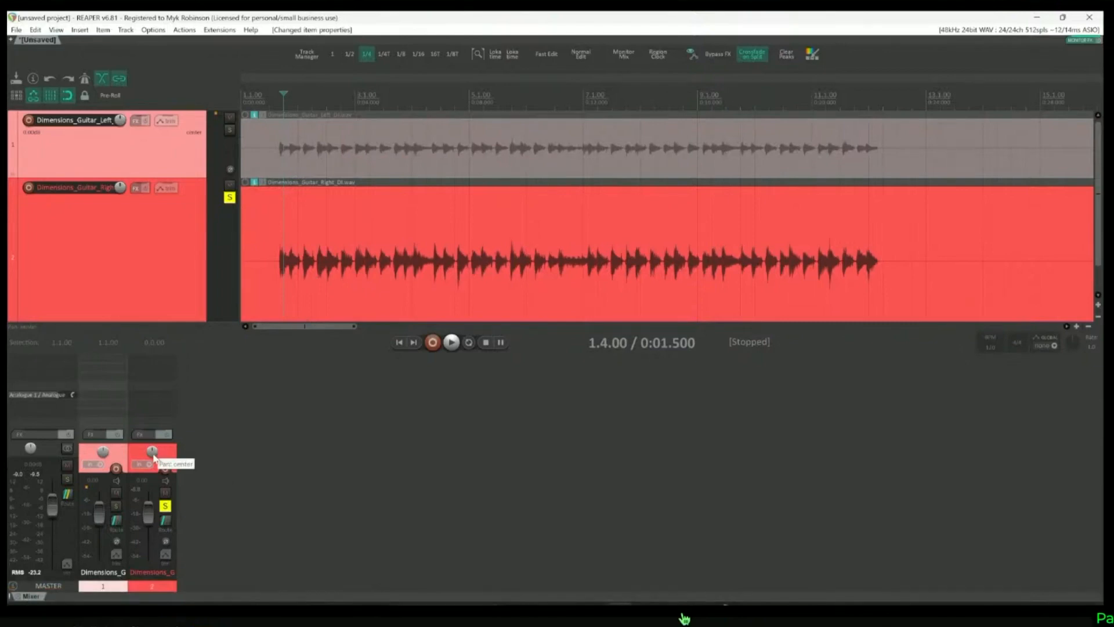
click(451, 341)
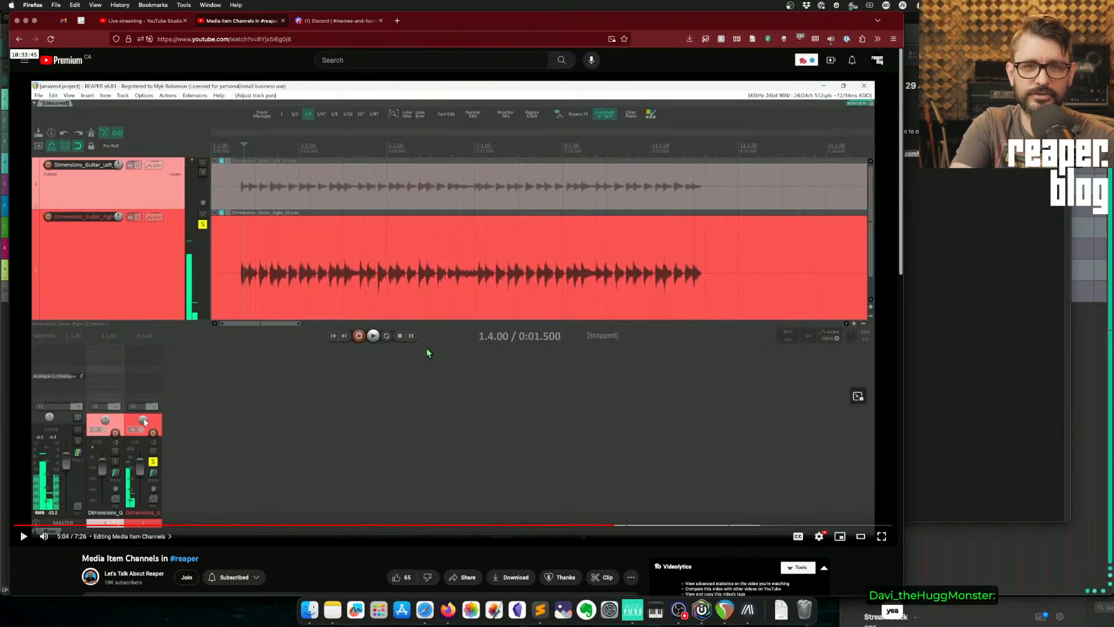
mouse_move(499, 249)
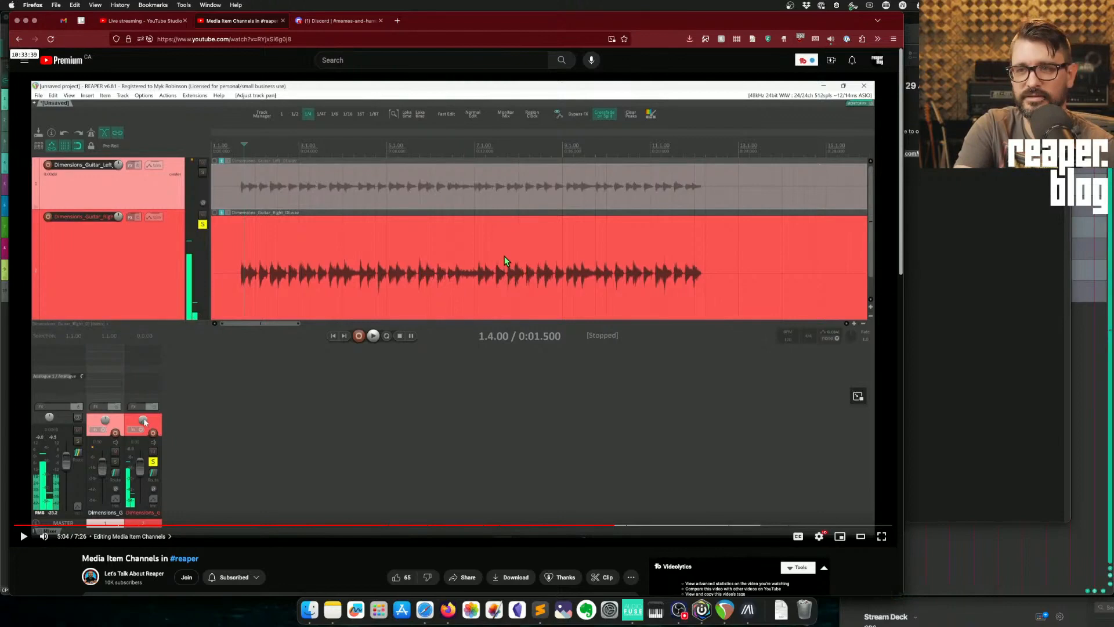
mouse_move(637, 526)
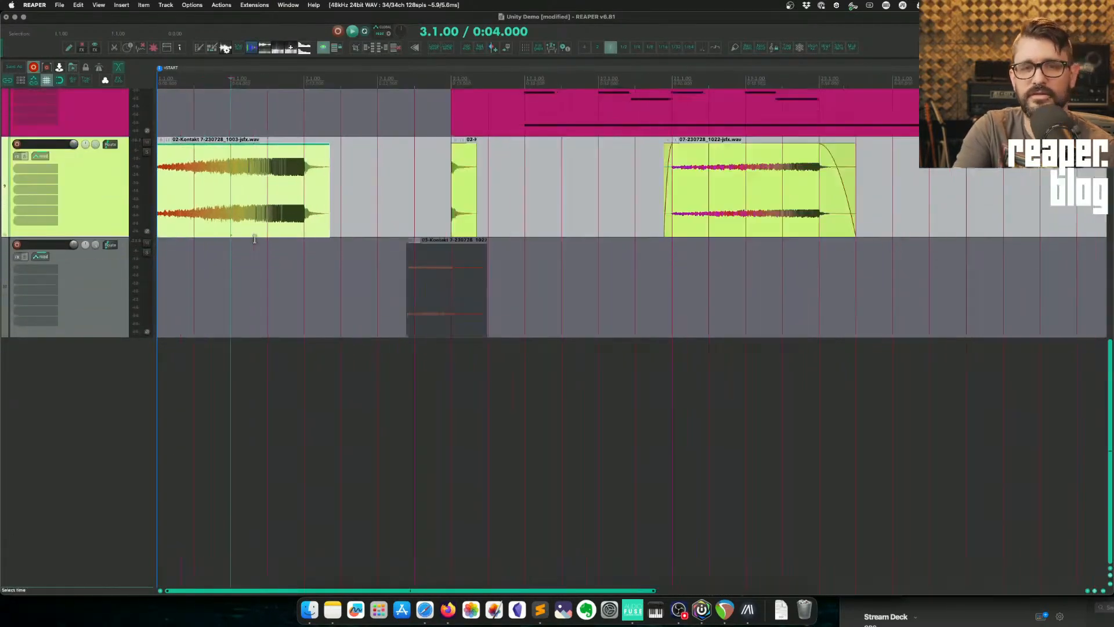
Check the Kontakt item's channel mode stays Normal, cancel, and show the Actions list
double_click(245, 188)
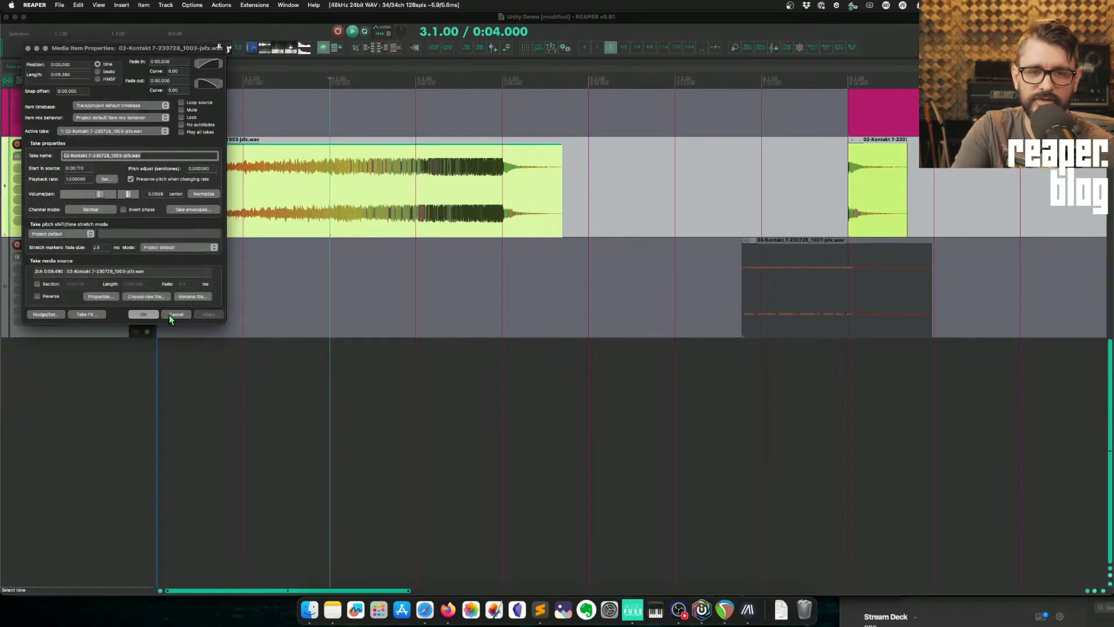
click(175, 314)
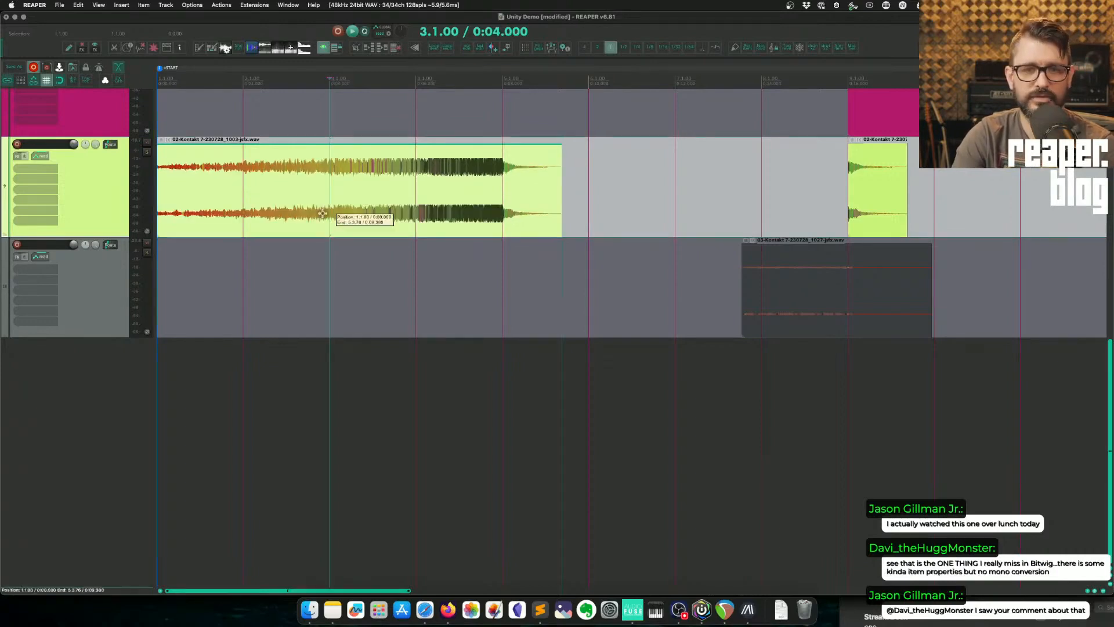
click(91, 209)
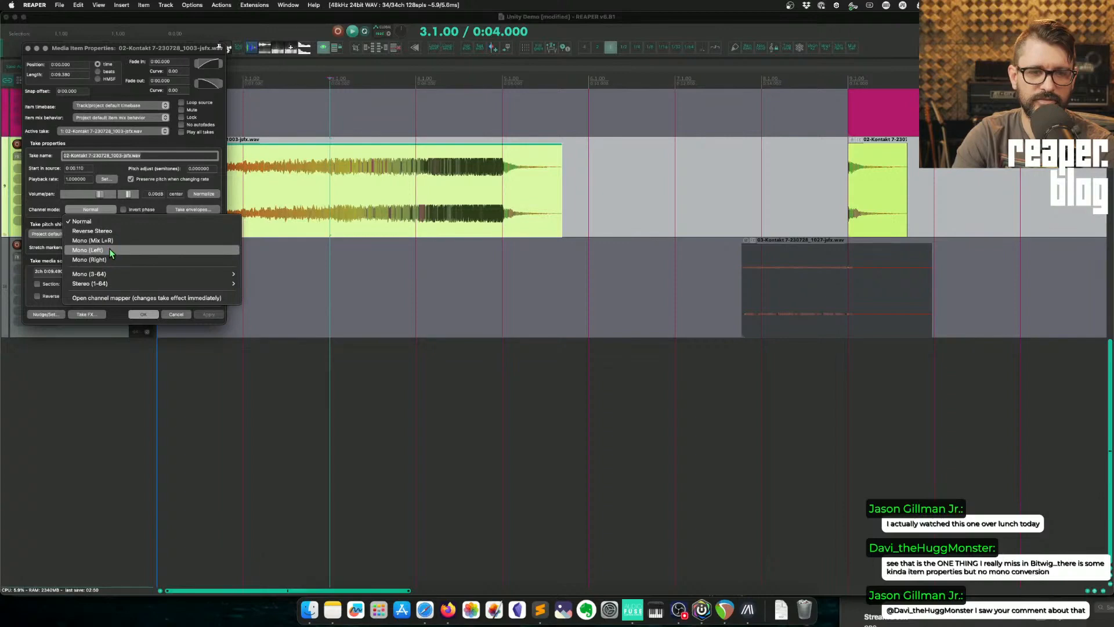
click(82, 221)
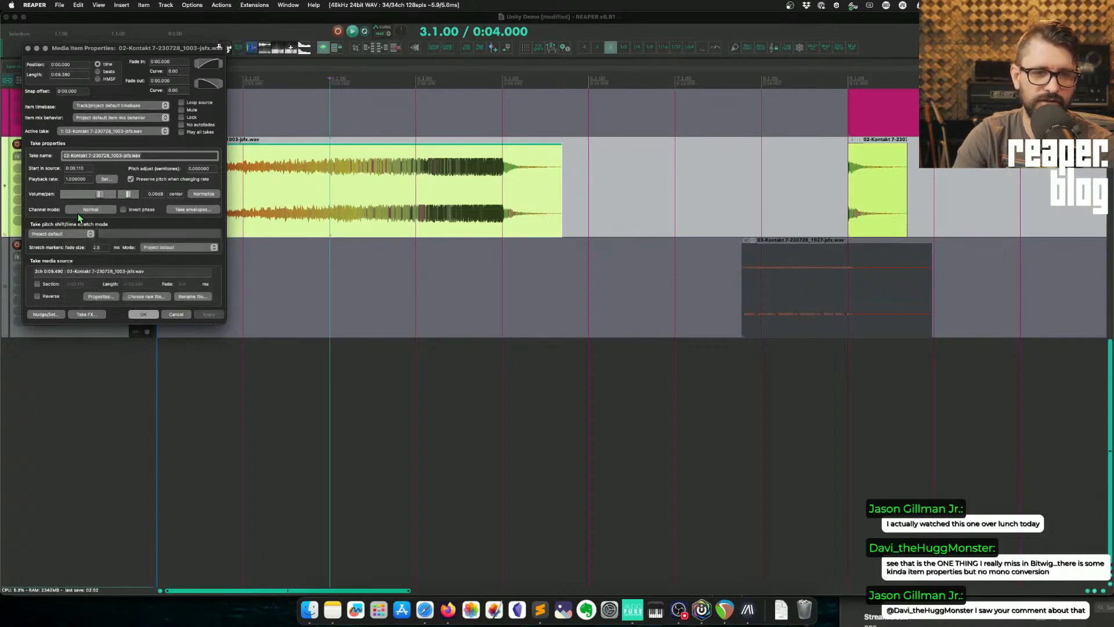
click(91, 209)
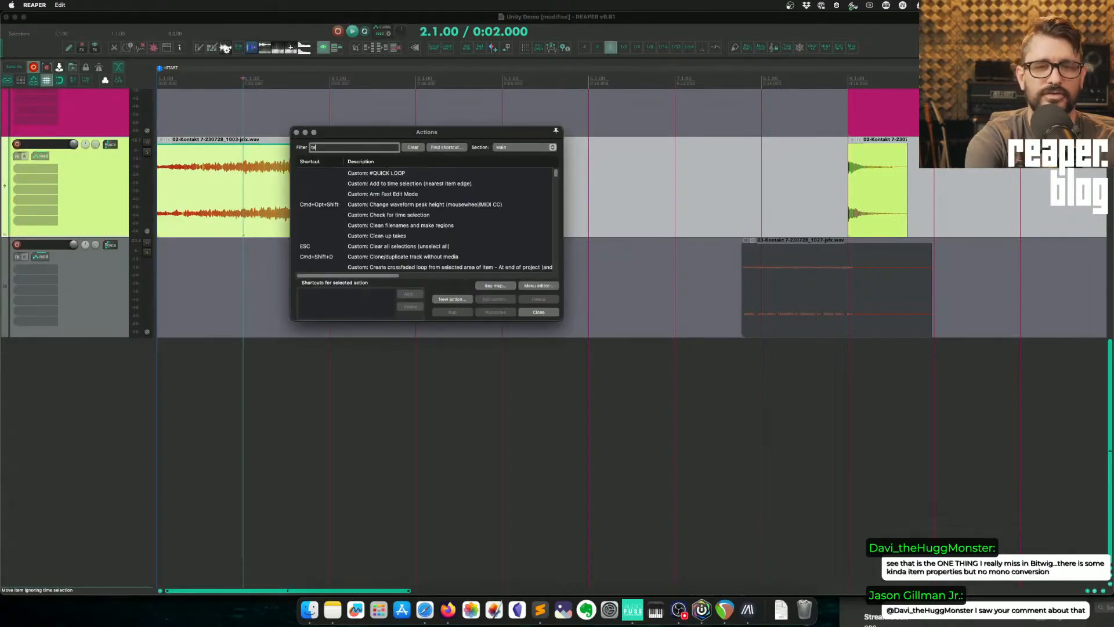
Filter the Actions list by 'take channel' and inspect the mono left and right actions
text(take channel)
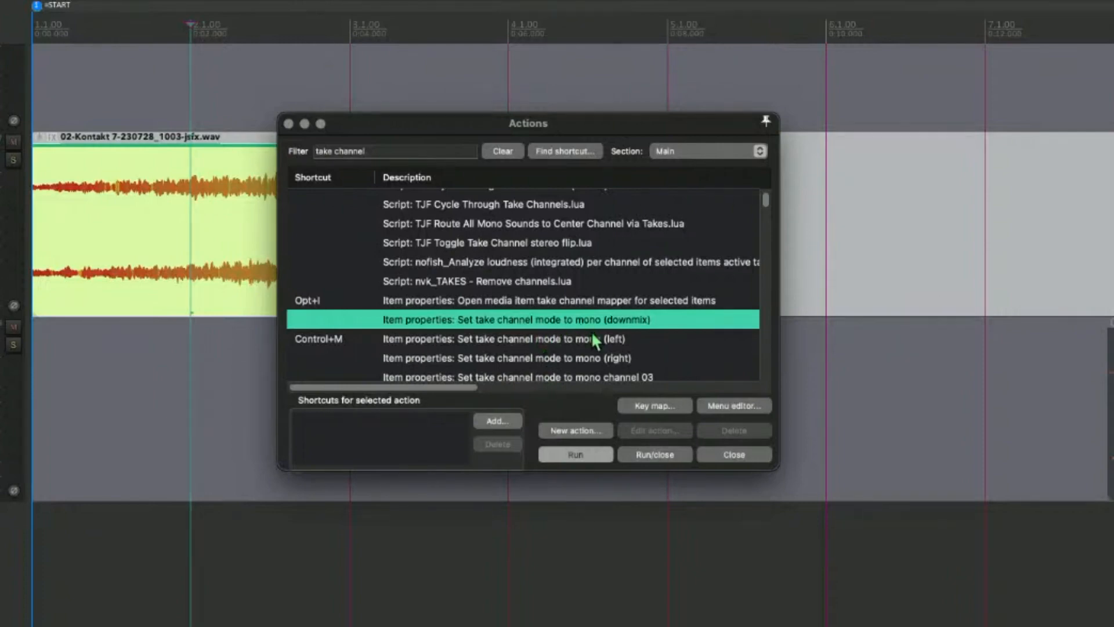
click(498, 339)
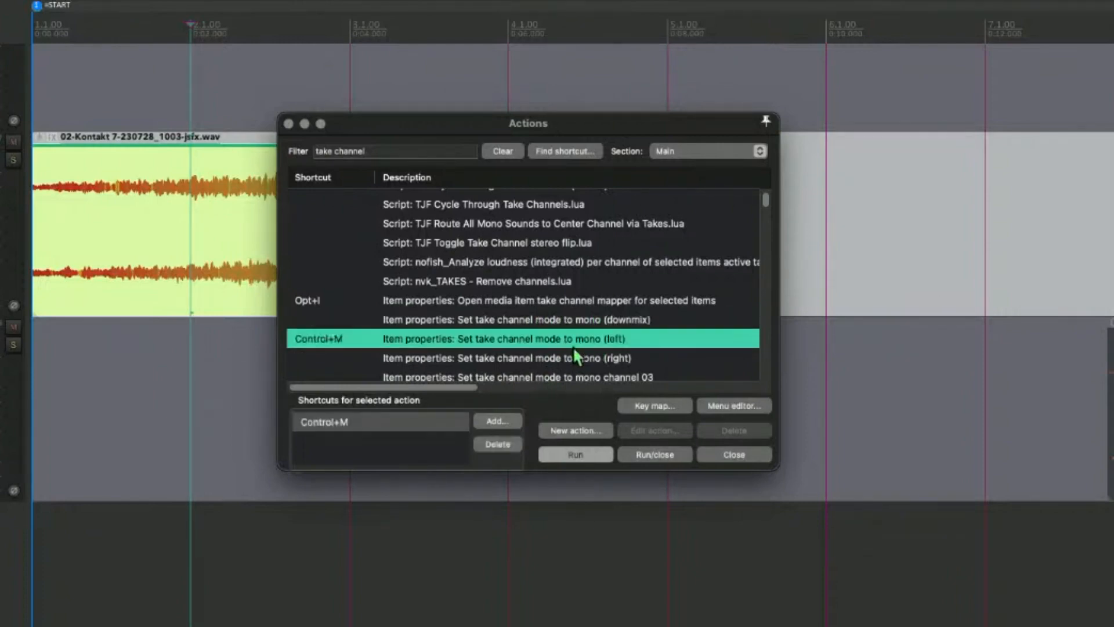
click(504, 357)
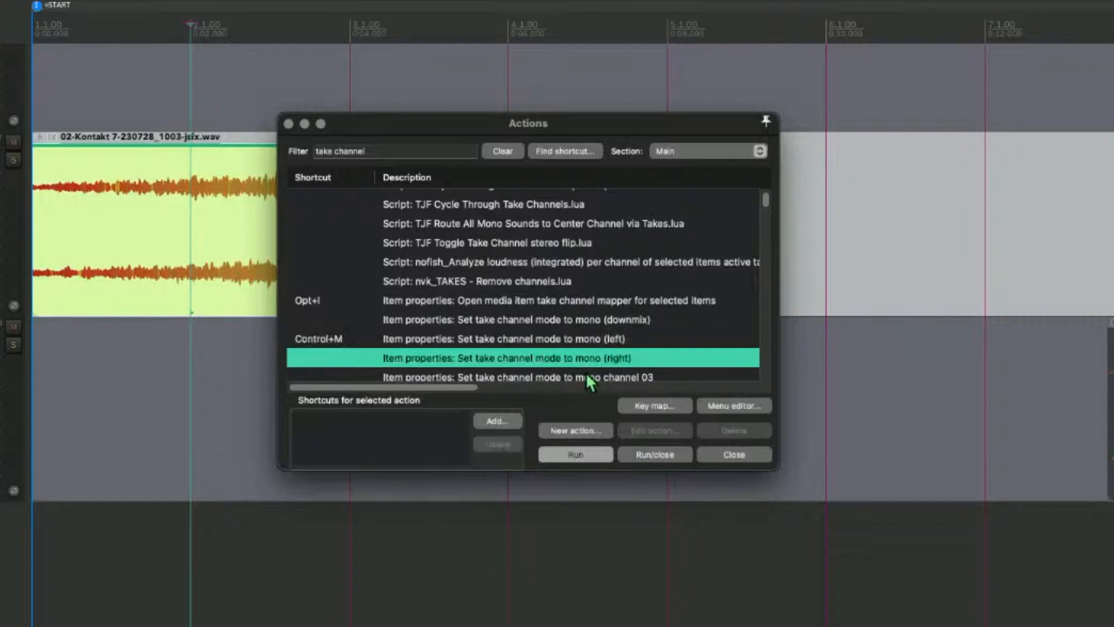
scroll(down, 3)
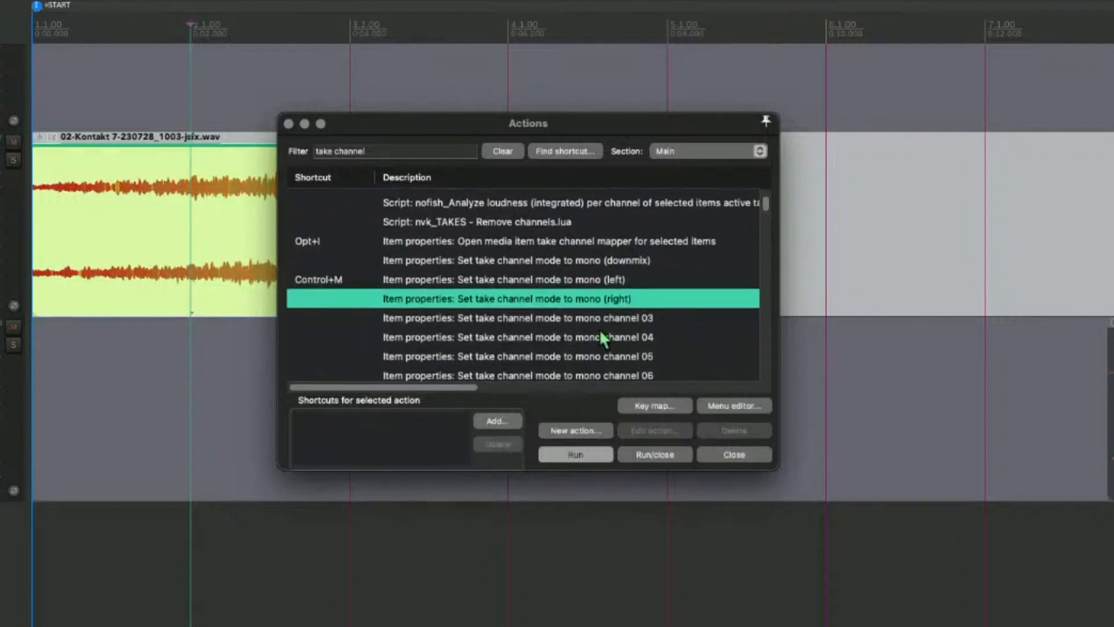
scroll(down, 3)
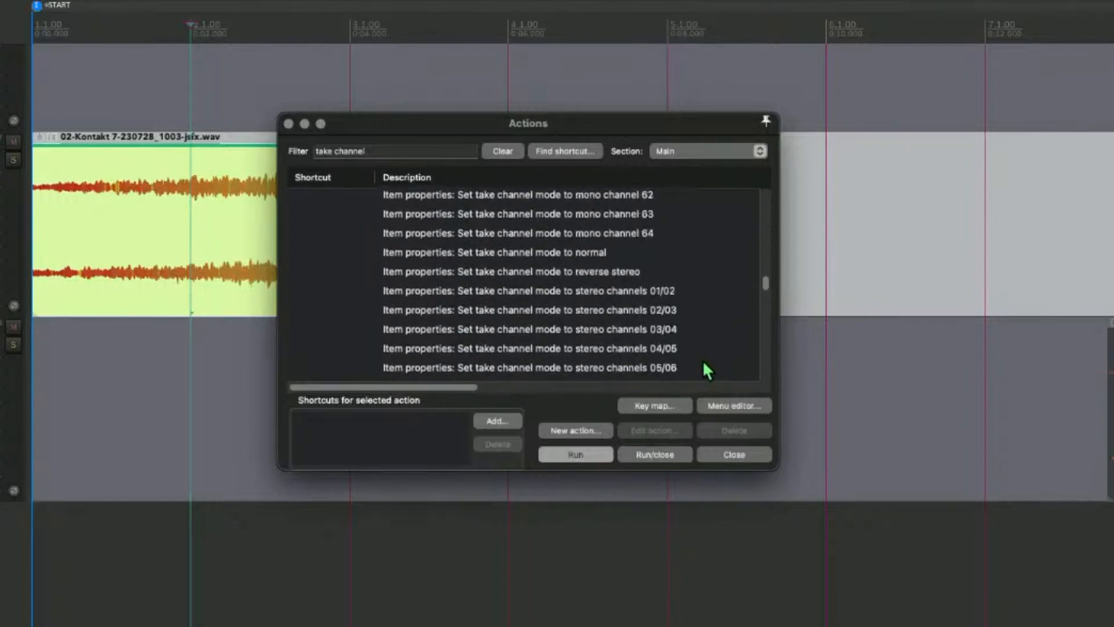
Select mono (downmix), then mono (left) to see its Control+M shortcut, and open the Cycle Actions editor
click(519, 252)
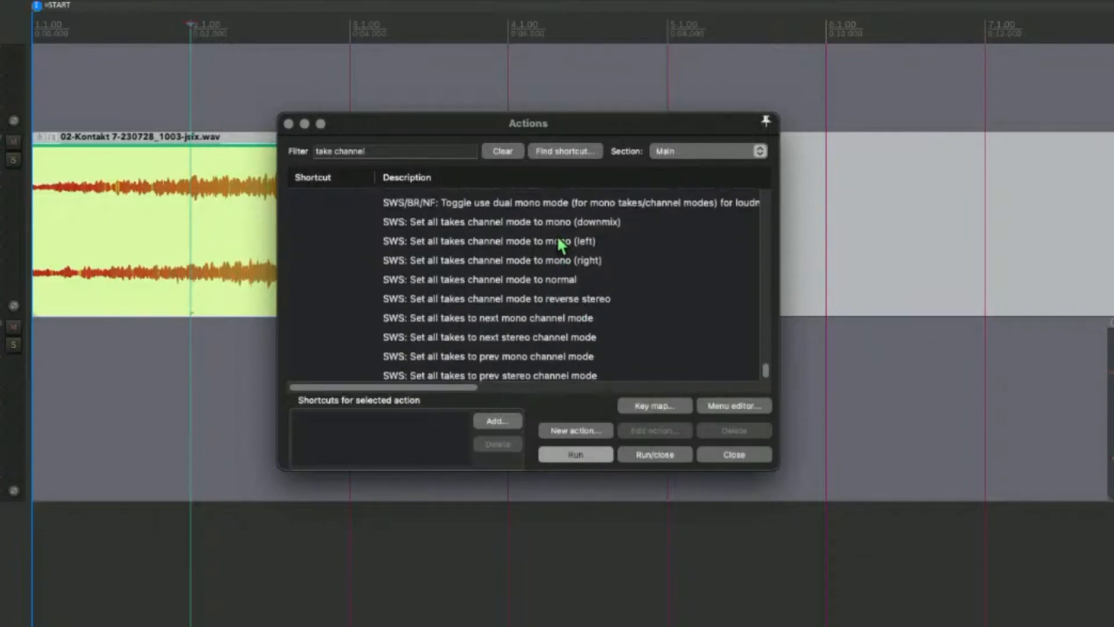
click(498, 295)
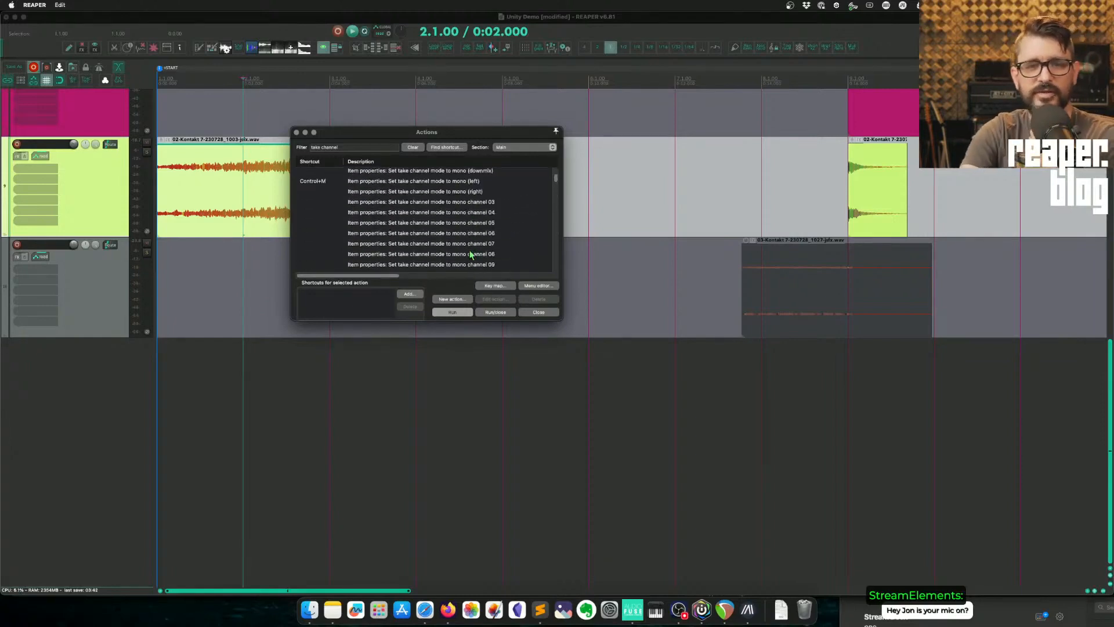
click(421, 173)
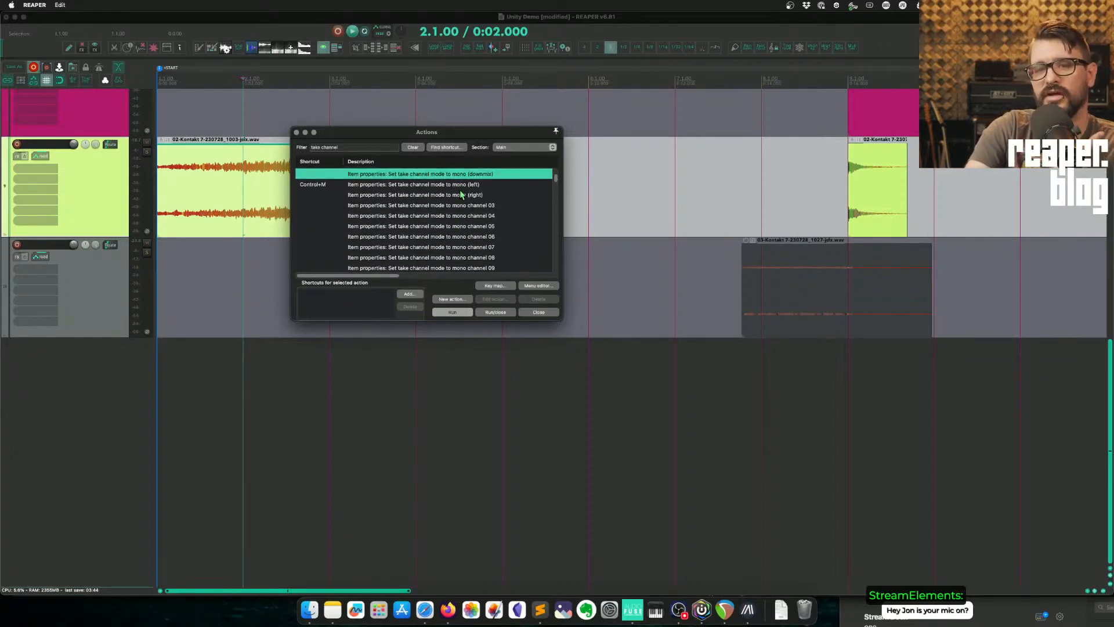
click(414, 221)
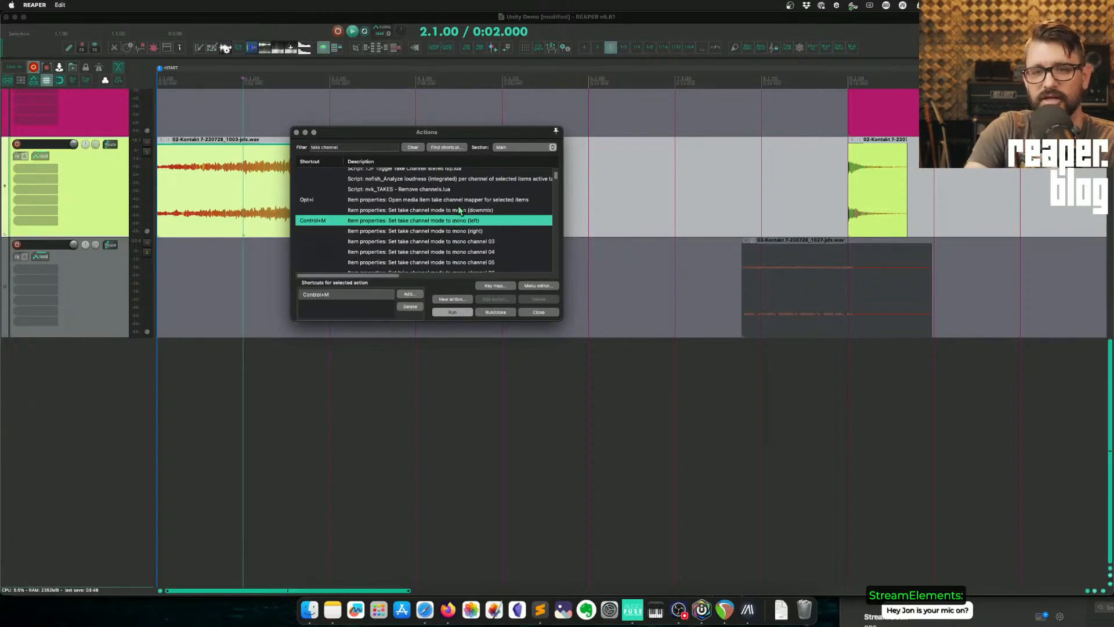
mouse_move(482, 236)
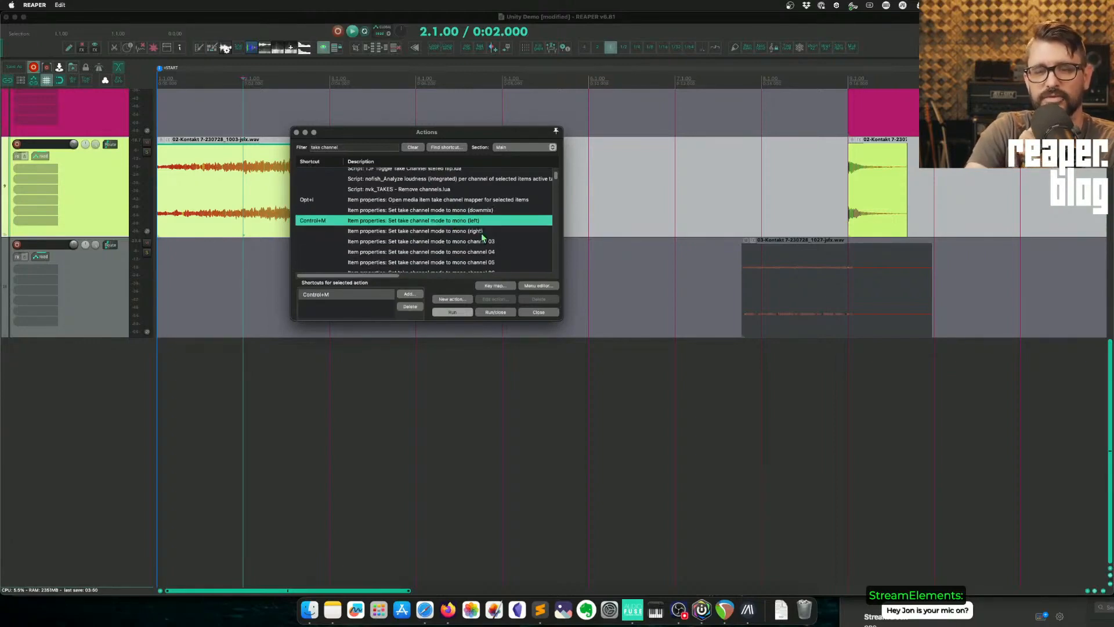
click(254, 5)
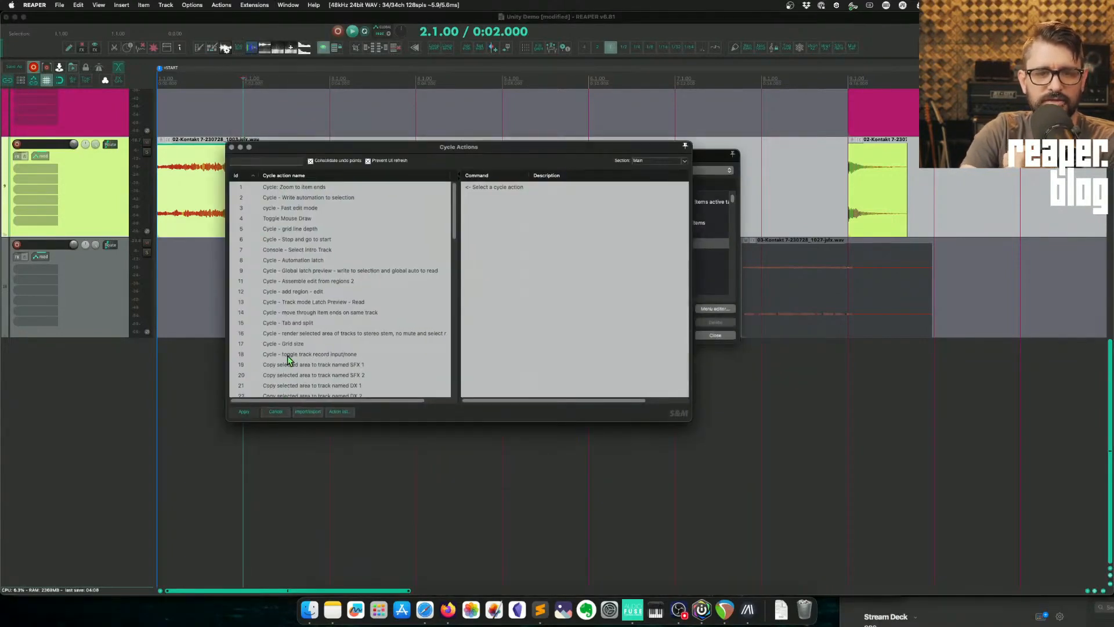
Add a new cycle action 'Cycle - Take channel modes' containing mono left, mono right and mono downmix
right_click(310, 354)
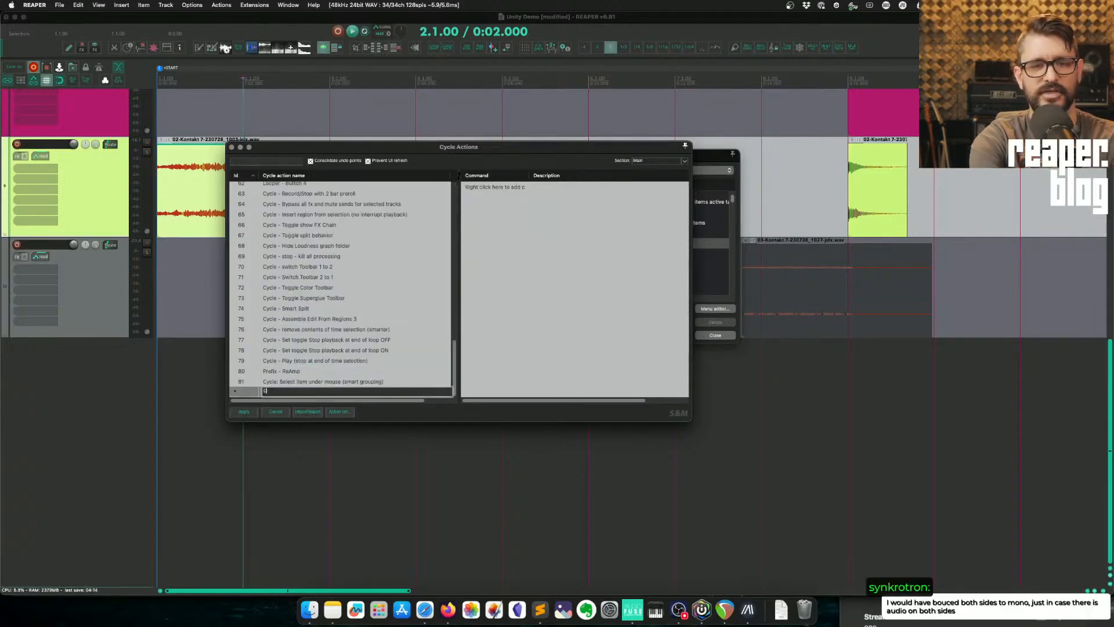
text(Cycle - Take channel modes)
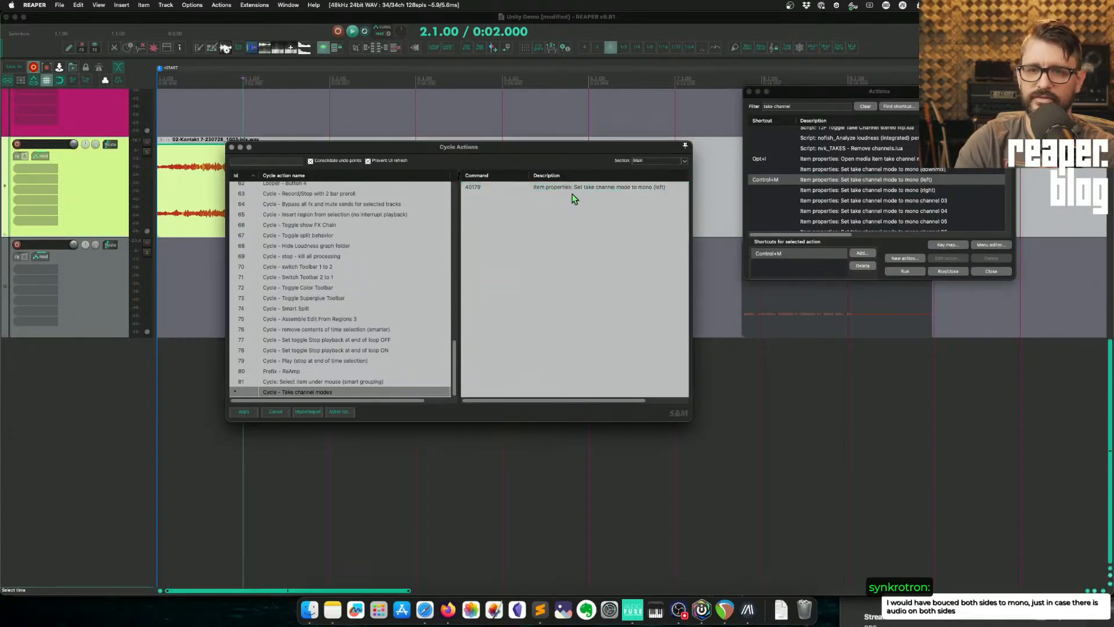
mouse_move(867, 193)
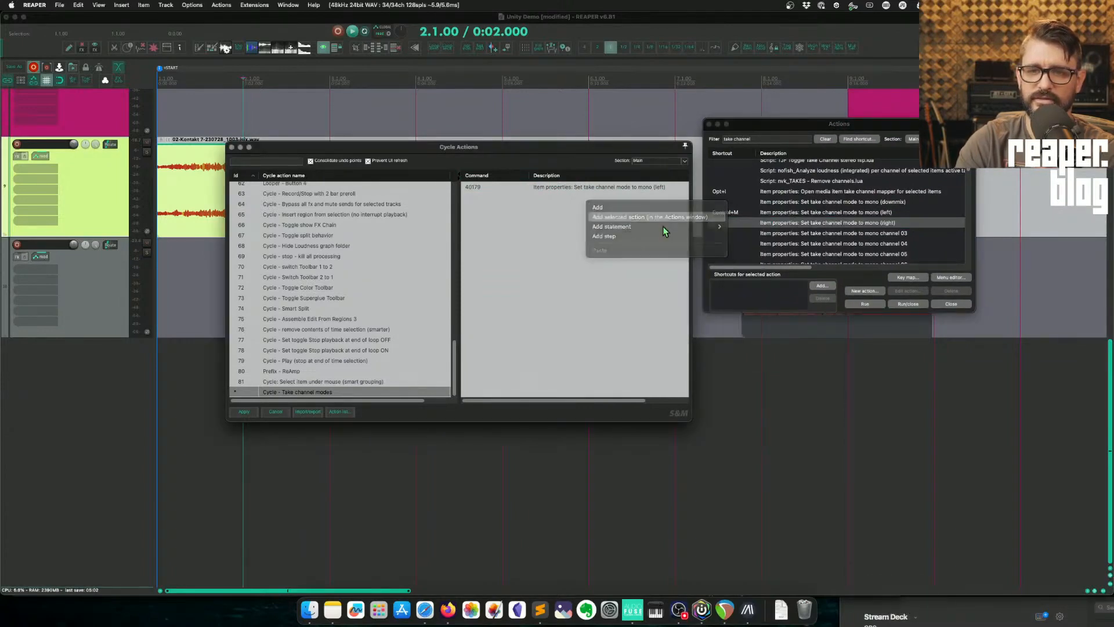
click(637, 217)
text( rever)
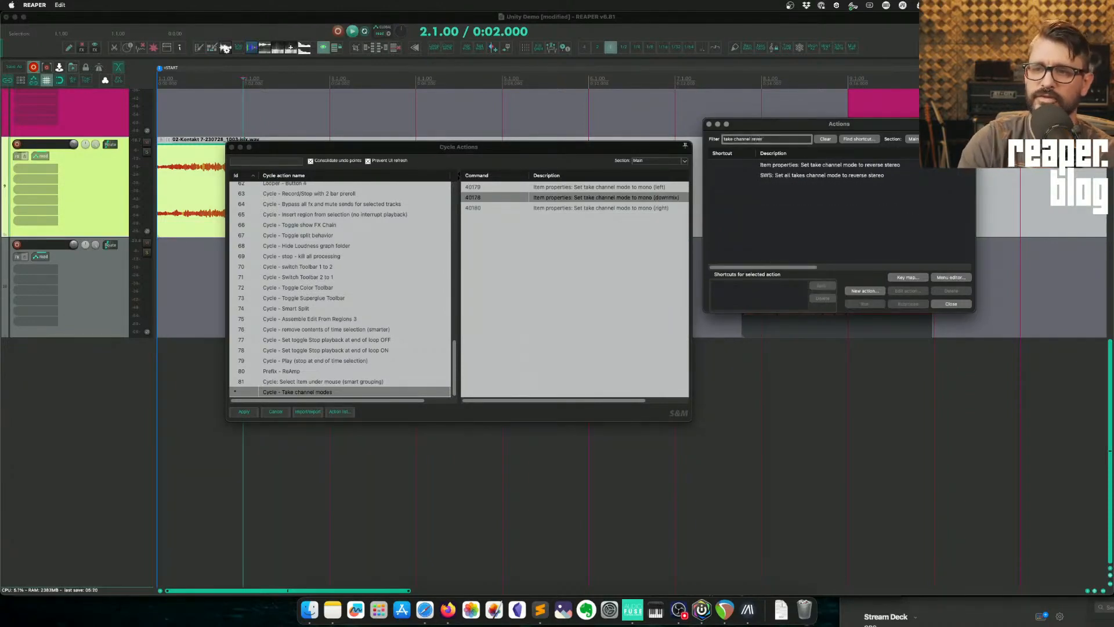
right_click(824, 164)
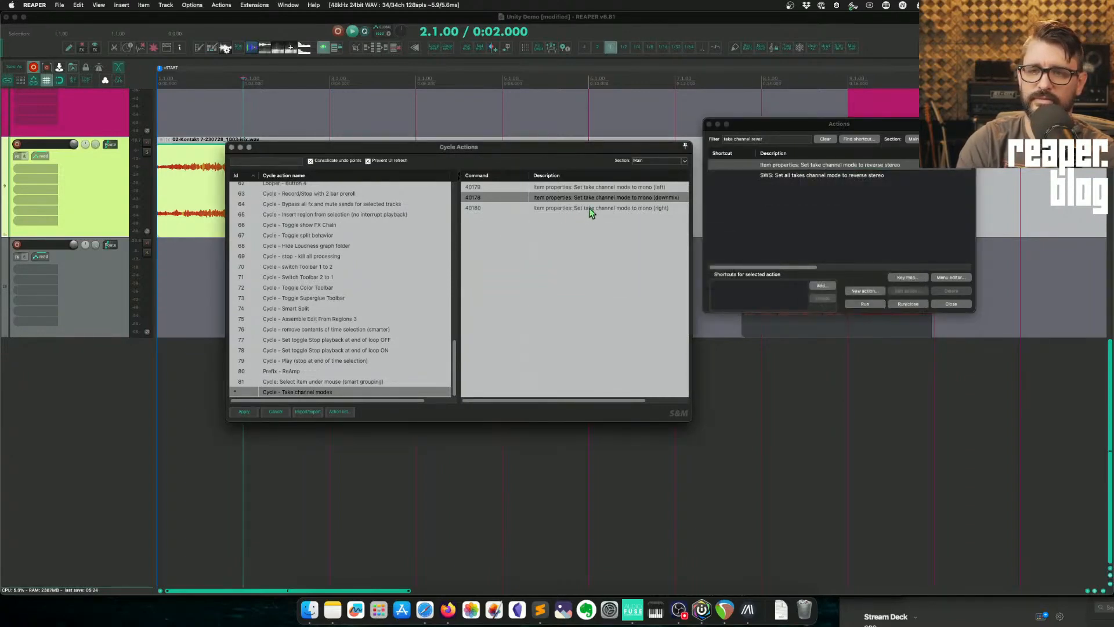
click(573, 208)
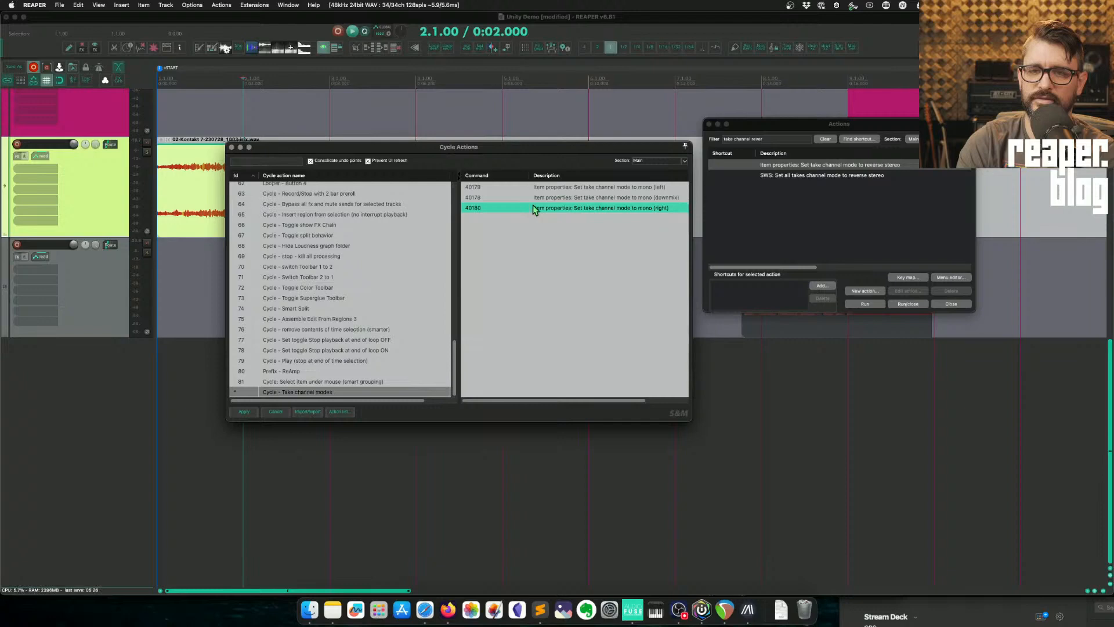
right_click(536, 208)
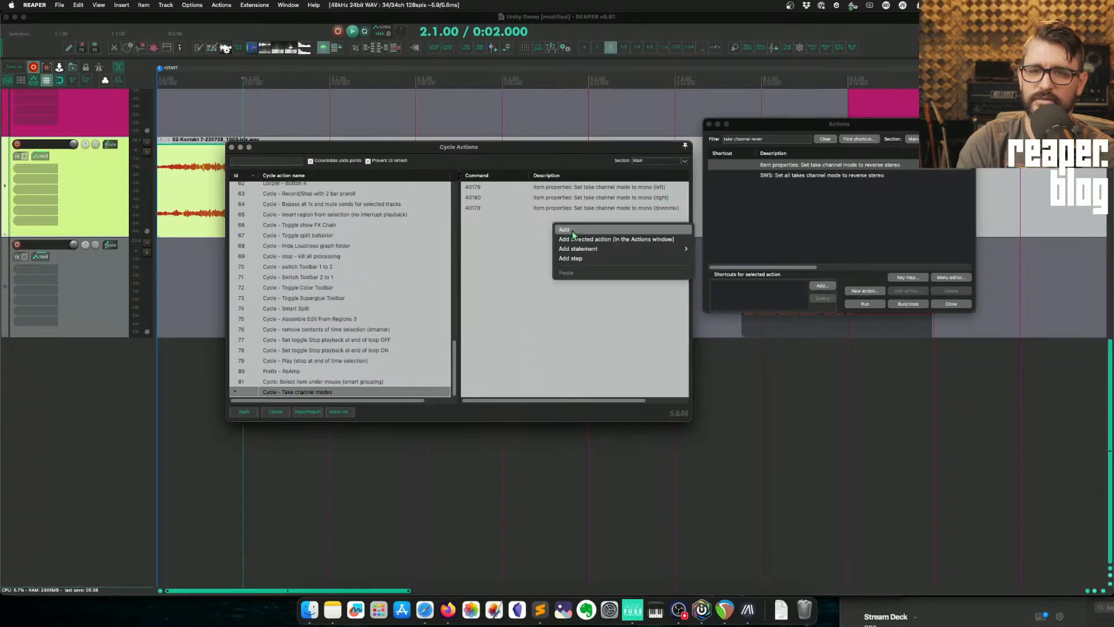
Add reverse stereo and normal commands, insert a Step between each mode, and apply the cycle
click(617, 239)
text(normal)
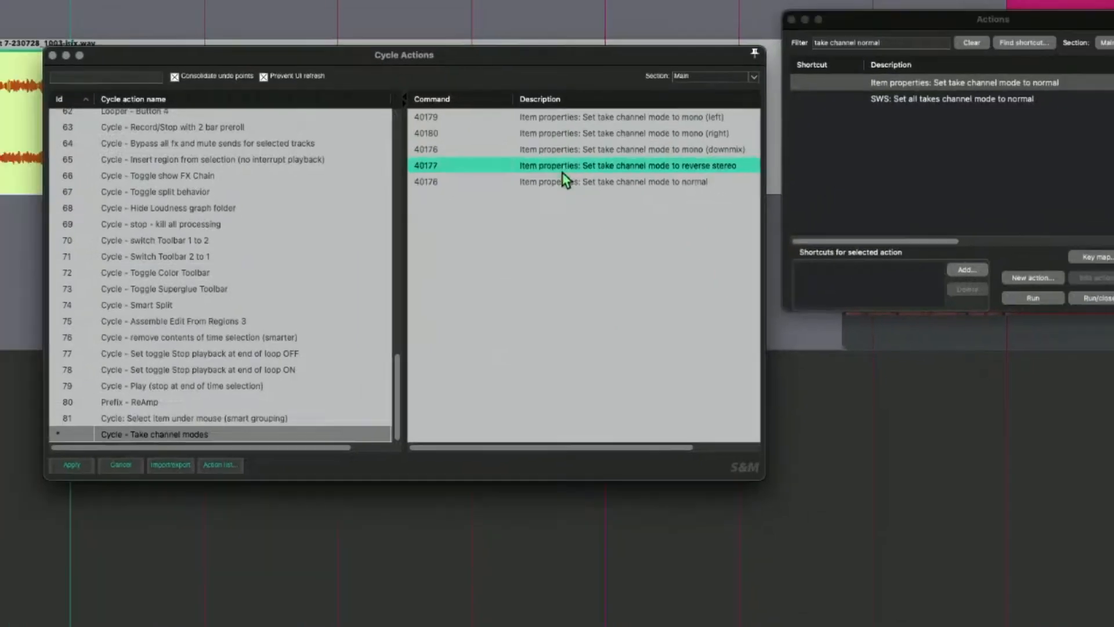
right_click(473, 196)
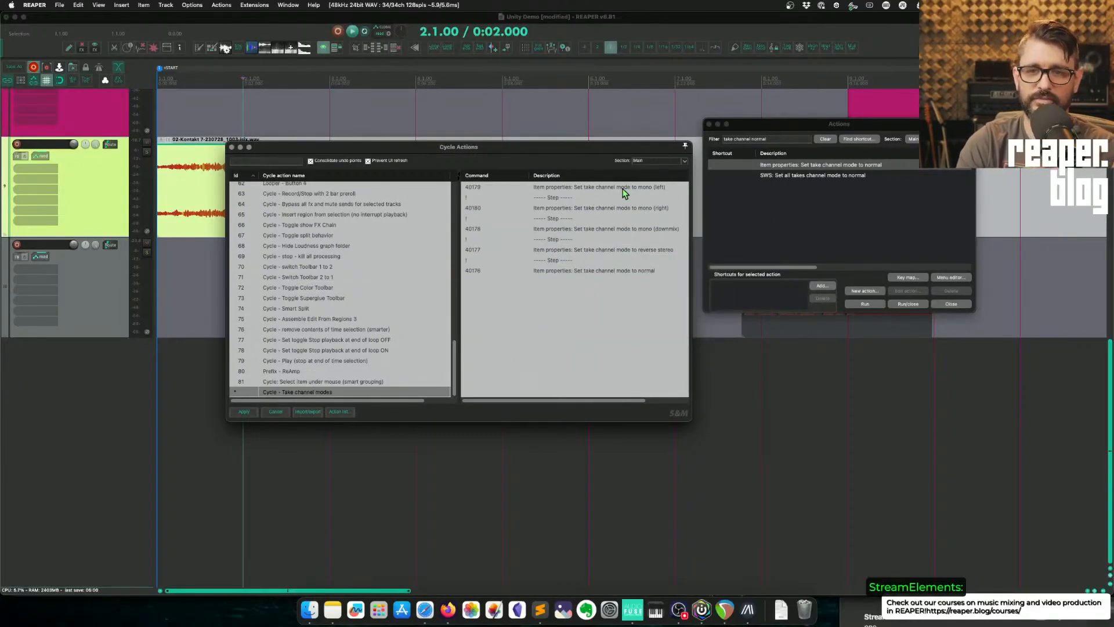
click(600, 207)
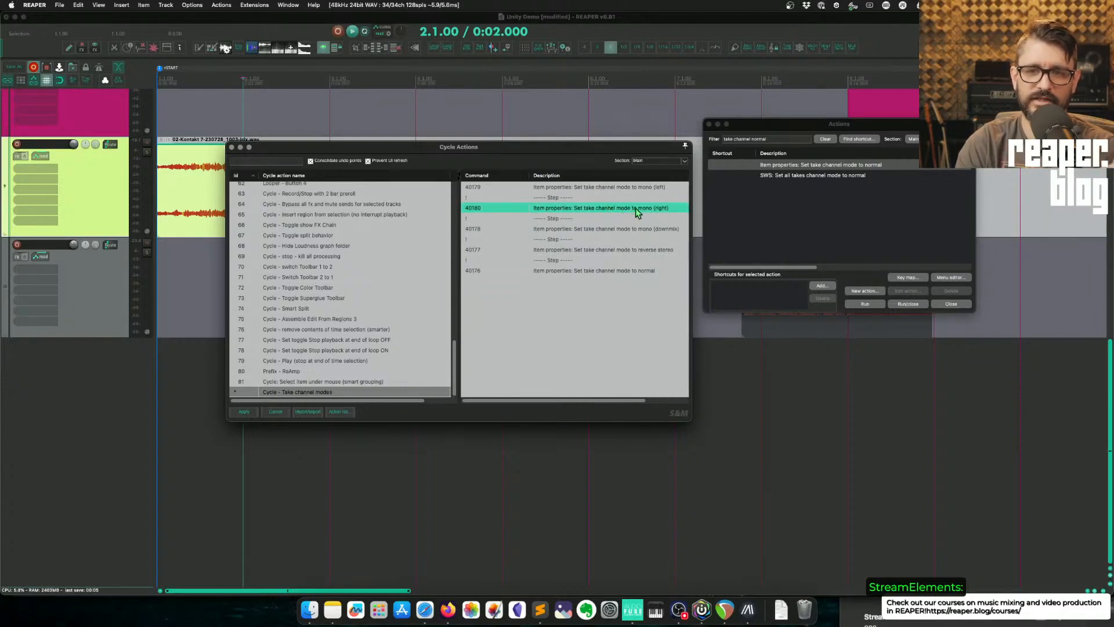
mouse_move(640, 234)
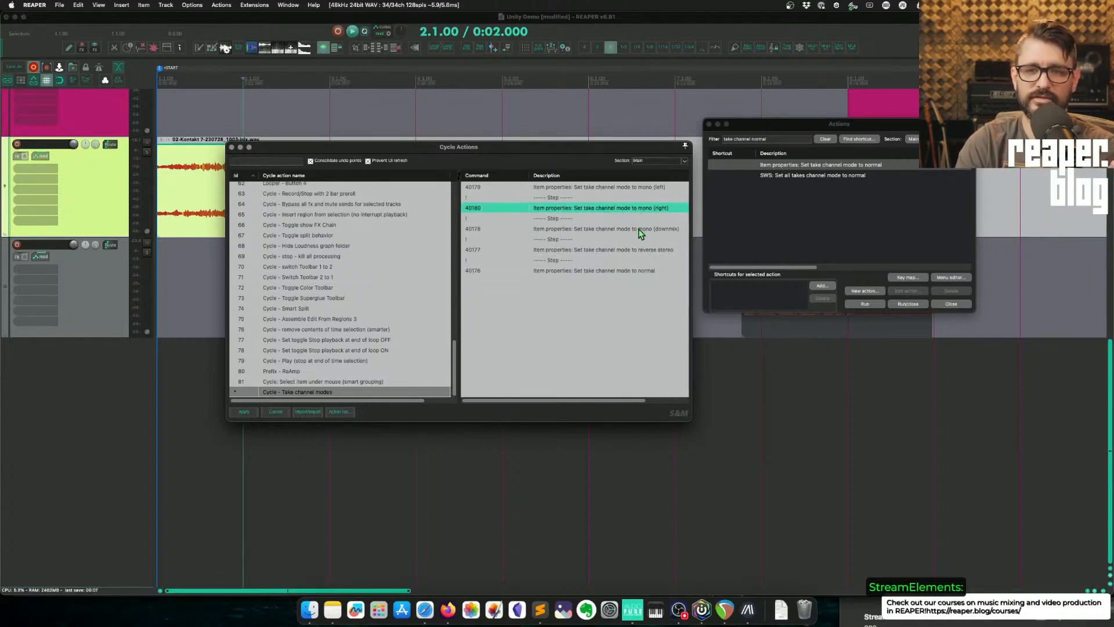
click(604, 228)
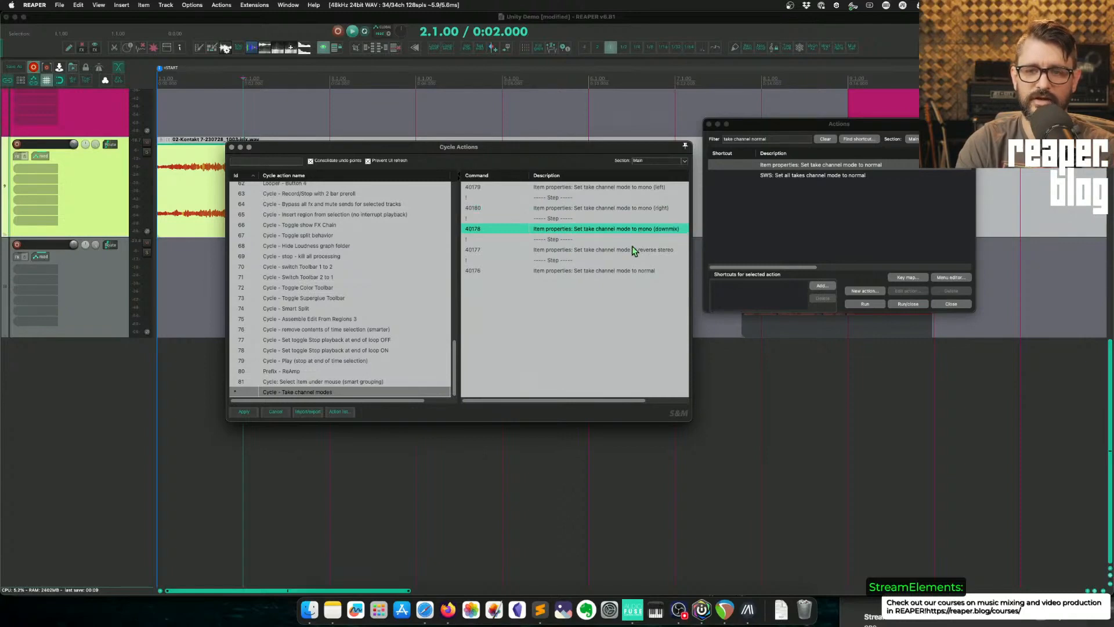
click(595, 270)
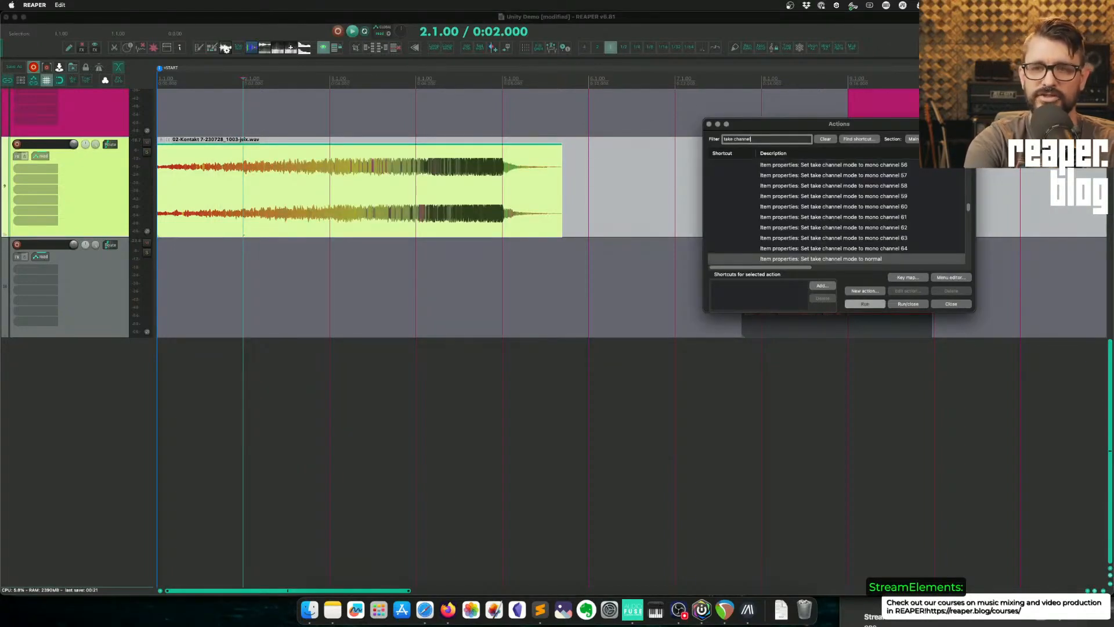
Search actions for 'cycle take' and give the cycle action Control+M, overriding mono (left)
click(825, 138)
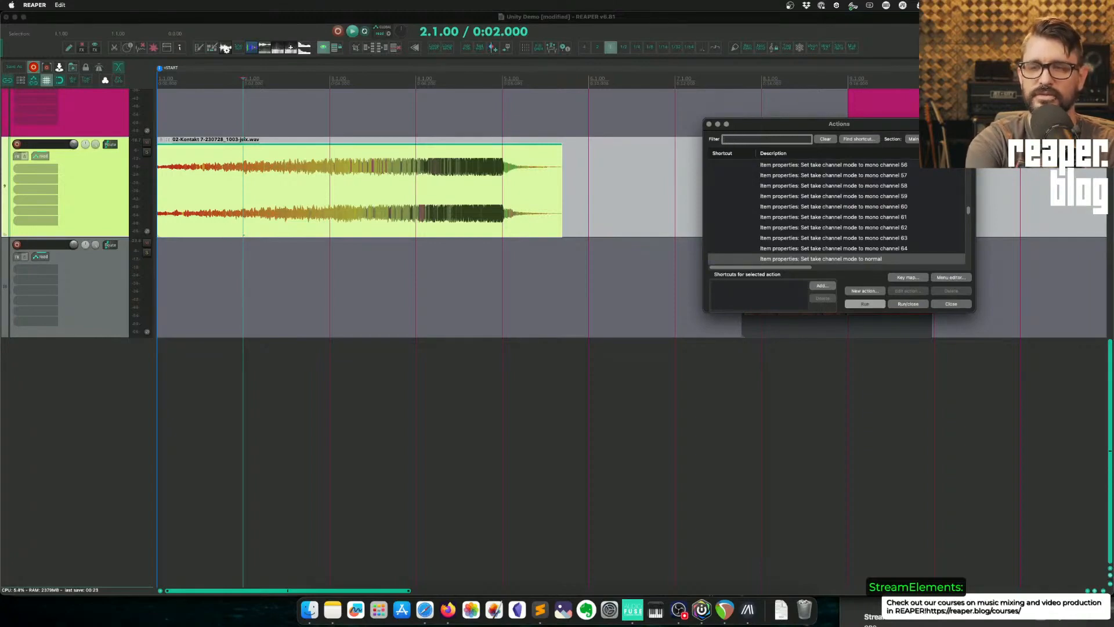
text(cycle take)
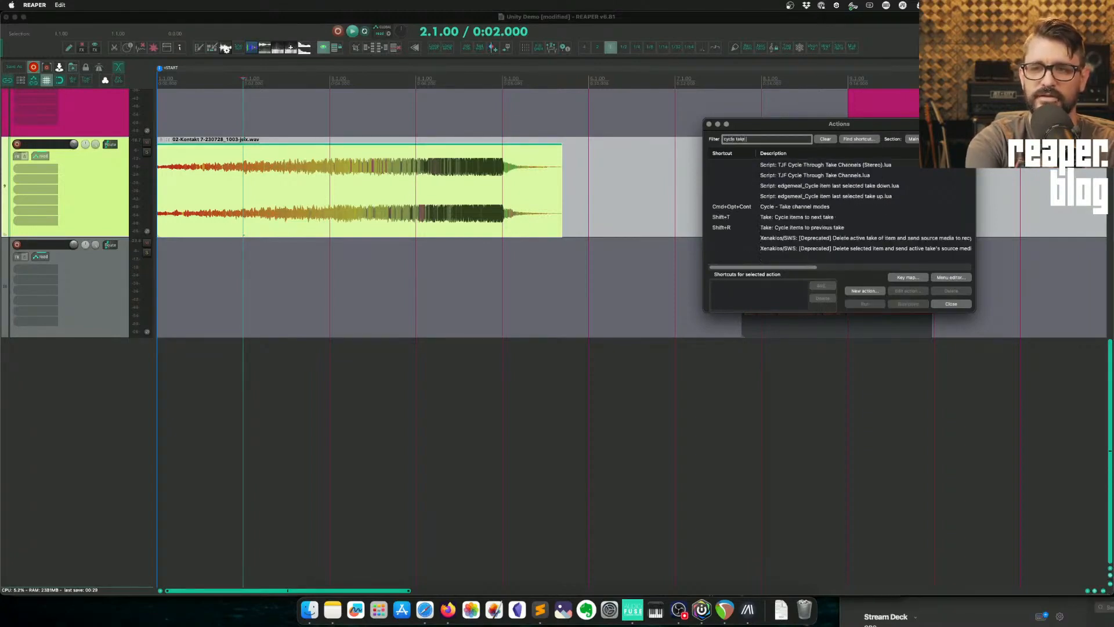
click(792, 206)
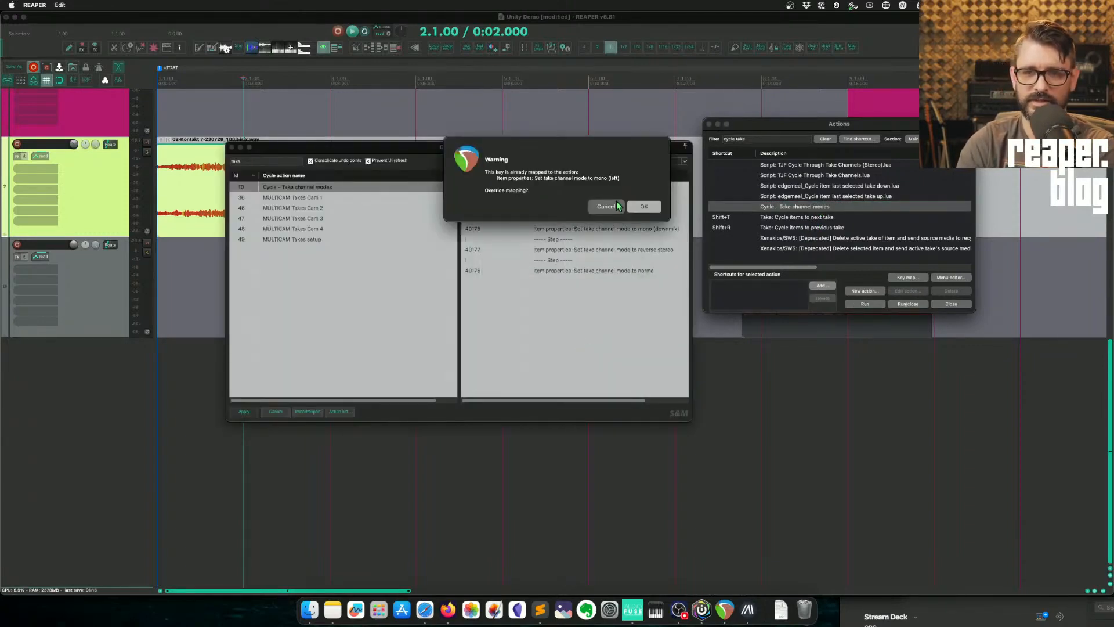
click(643, 206)
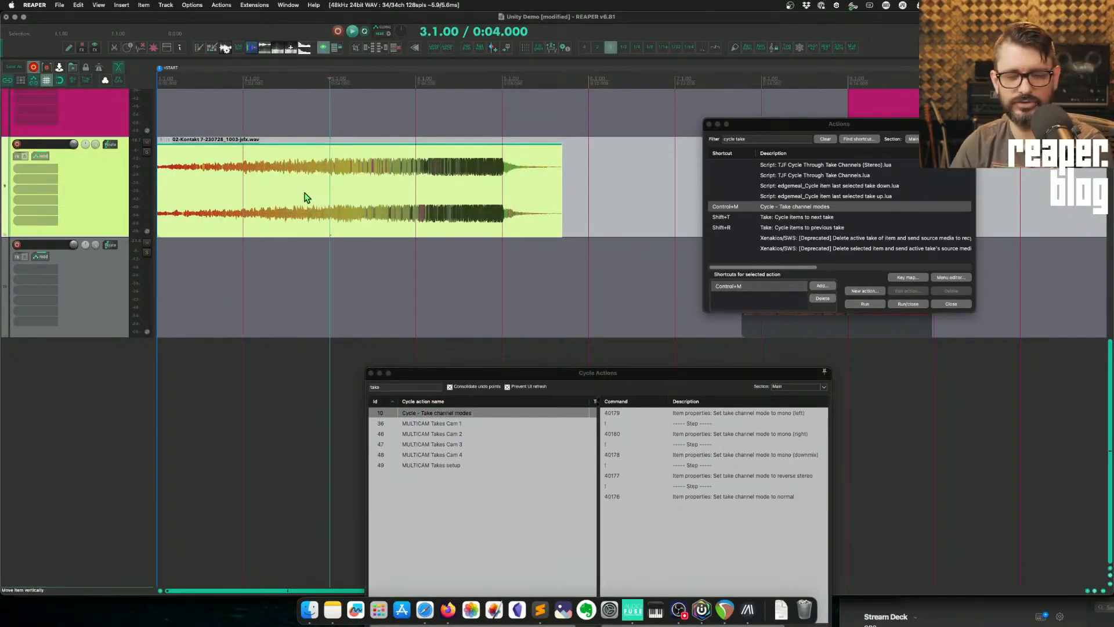
Select the Kontakt audio item on the green track and open its context menu
click(865, 303)
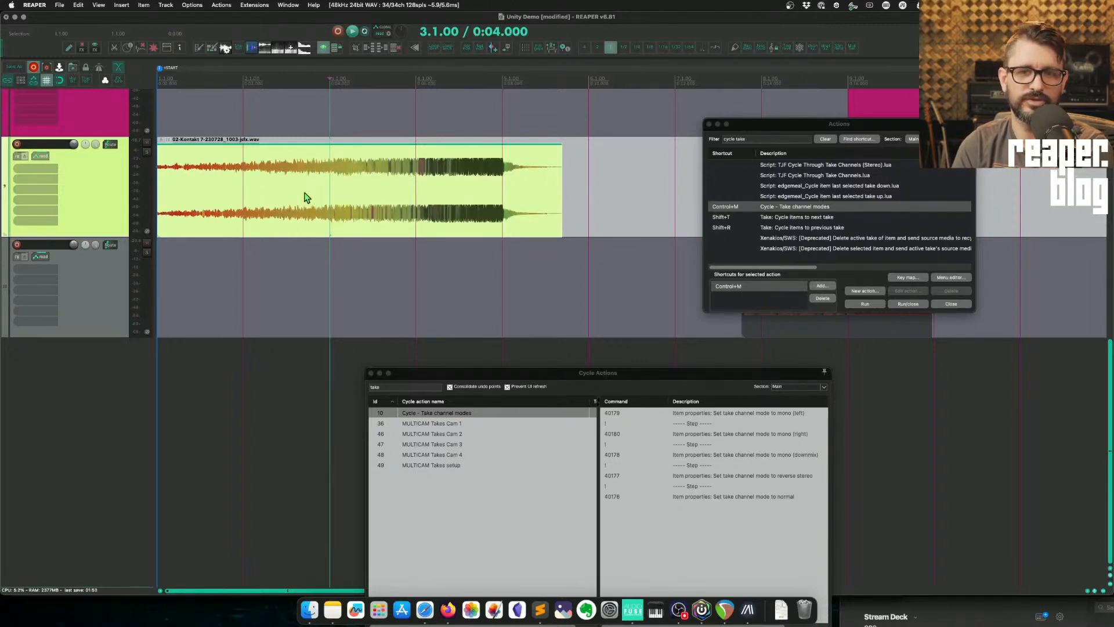
right_click(323, 209)
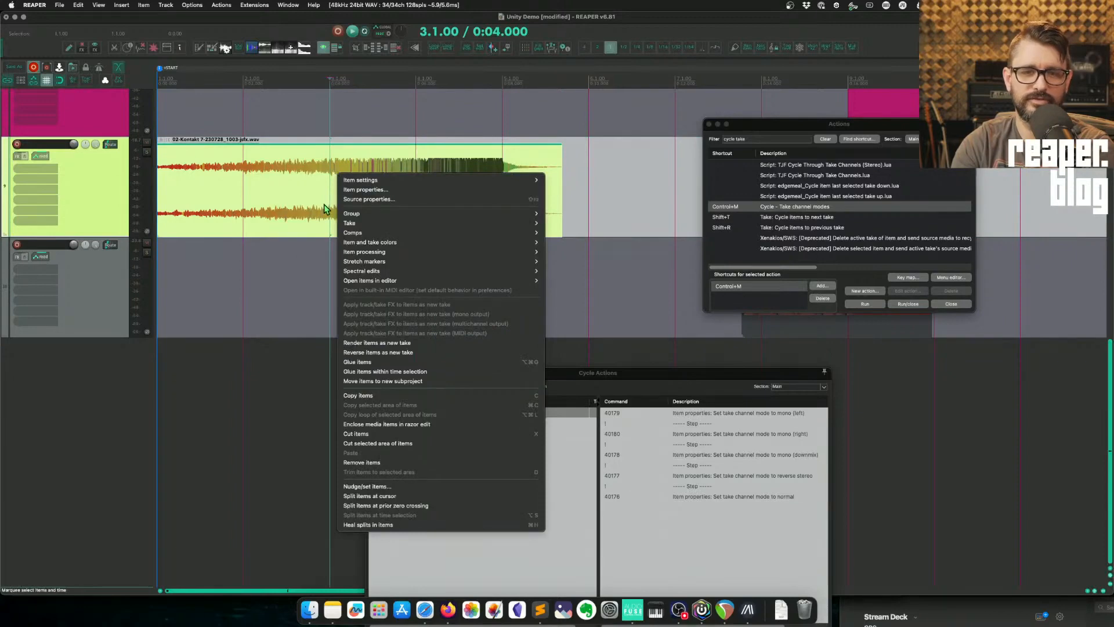